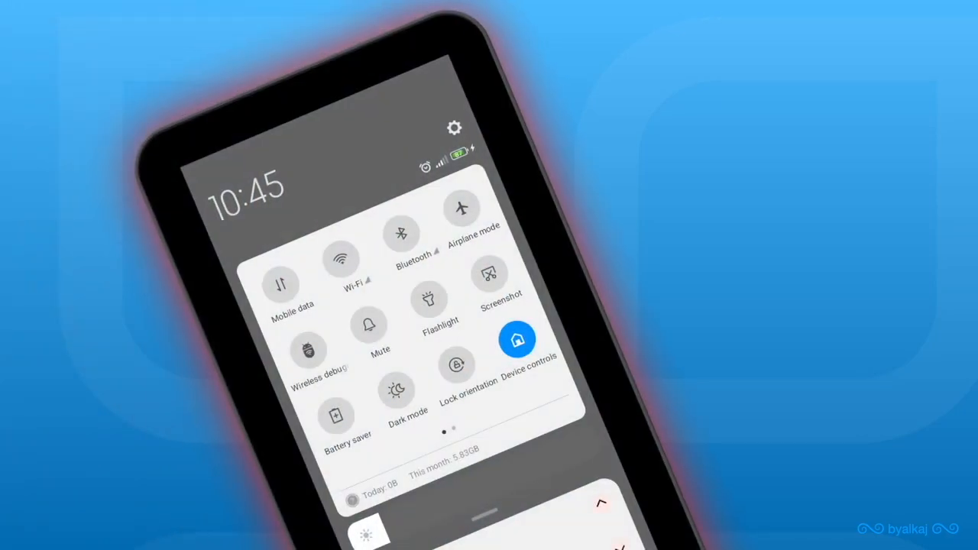
# Screenshot the Pixel 2 emulator, try the Rectangular shape, then switch to Show Device Frame.
pyautogui.click(489, 275)
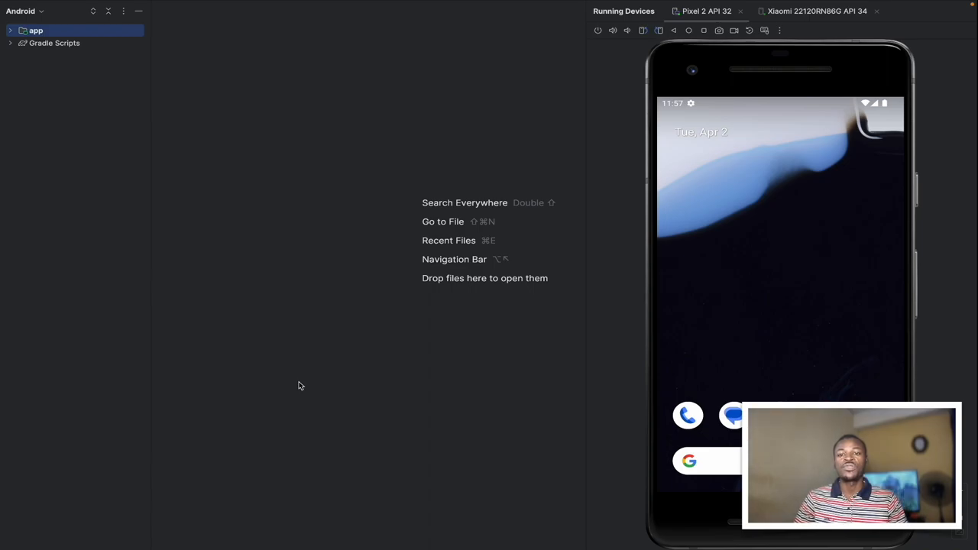
pyautogui.moveTo(399, 231)
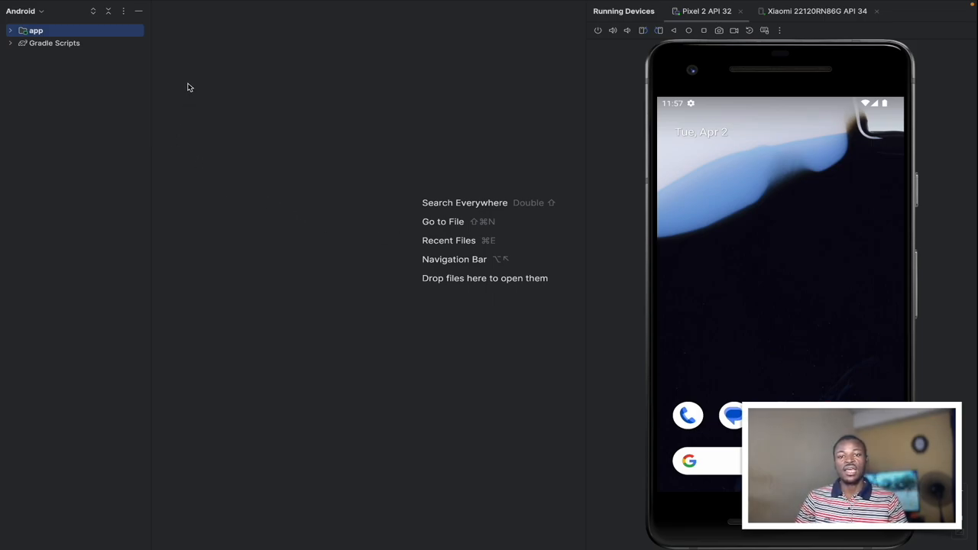
pyautogui.moveTo(133, 68)
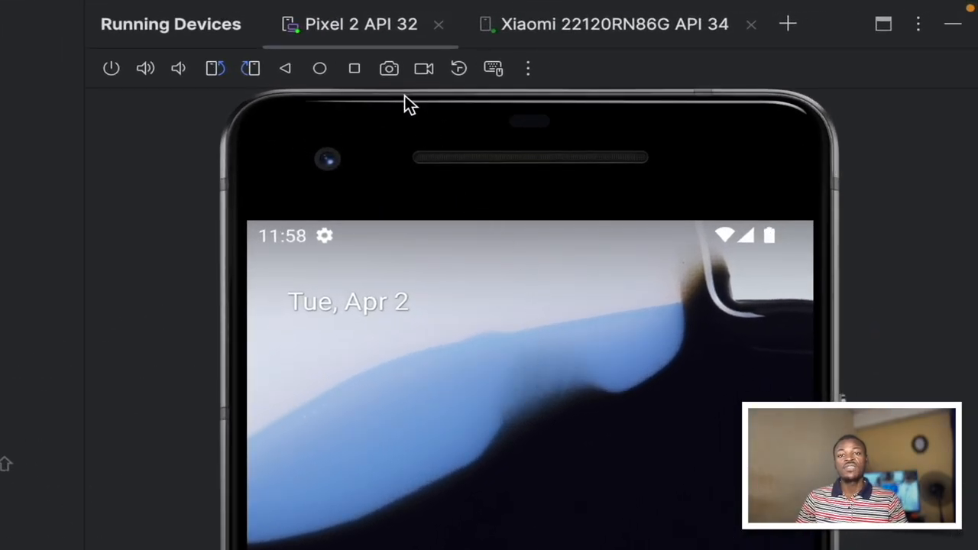
pyautogui.moveTo(389, 69)
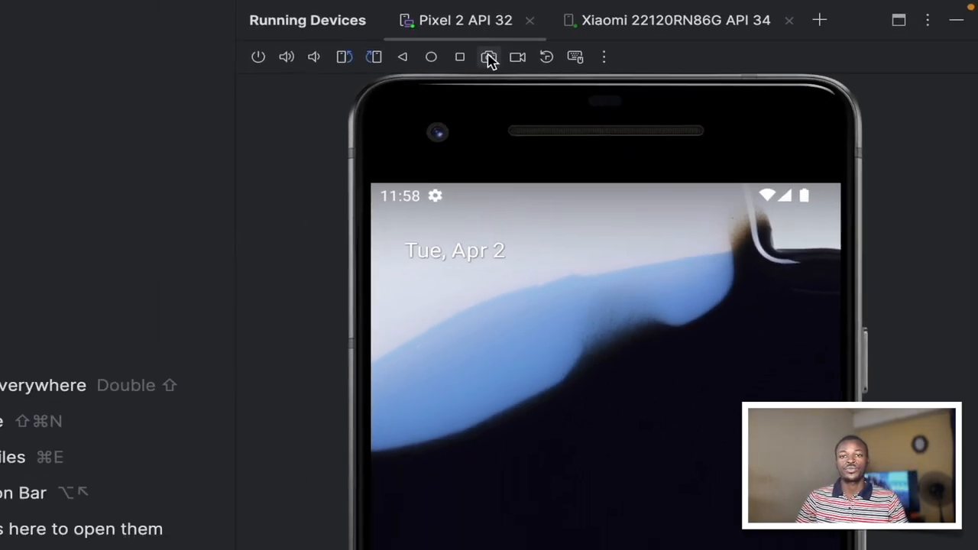
pyautogui.click(489, 56)
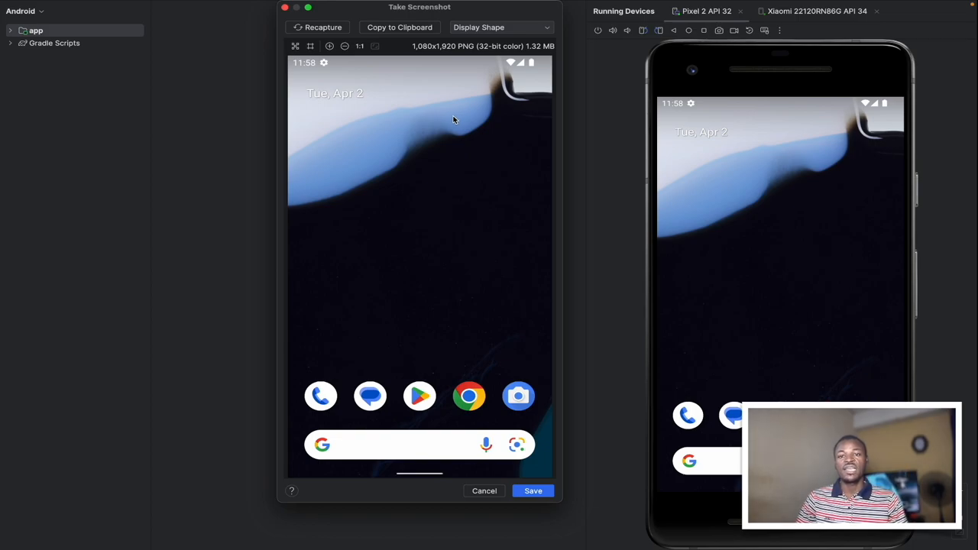
pyautogui.moveTo(390, 119)
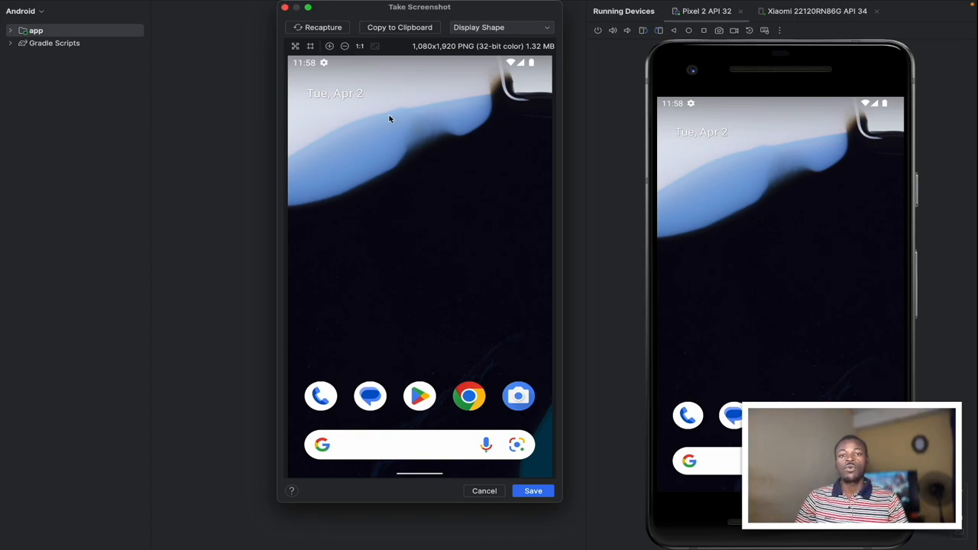
pyautogui.moveTo(486, 227)
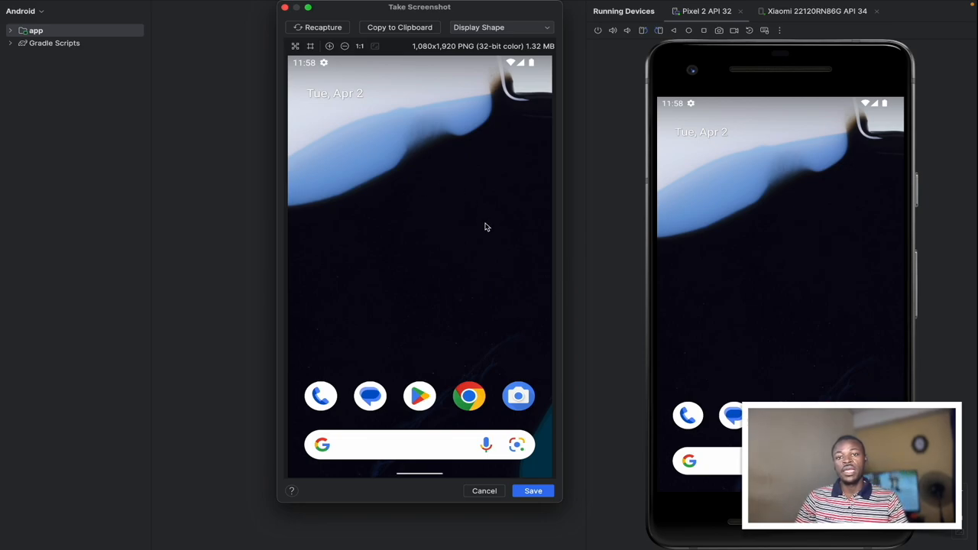
pyautogui.moveTo(295, 46)
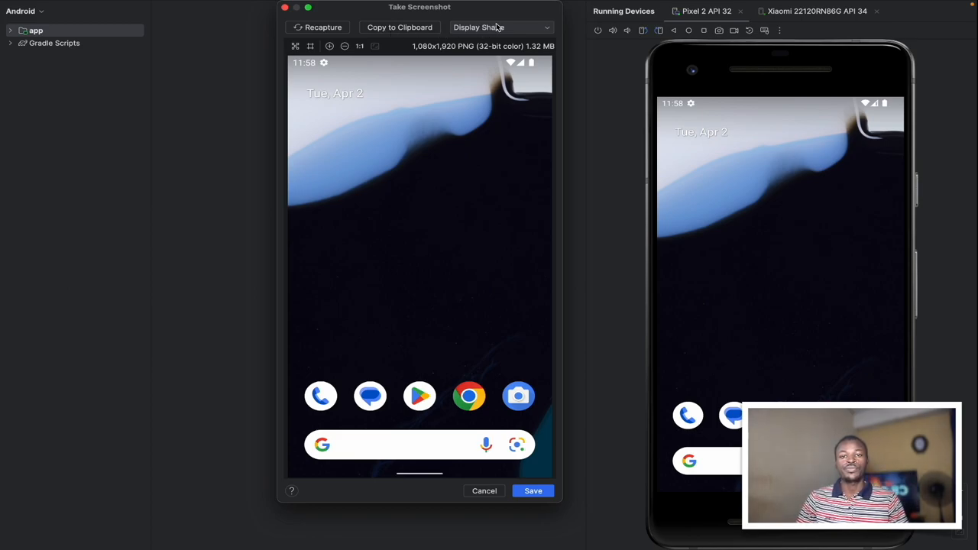
pyautogui.click(501, 27)
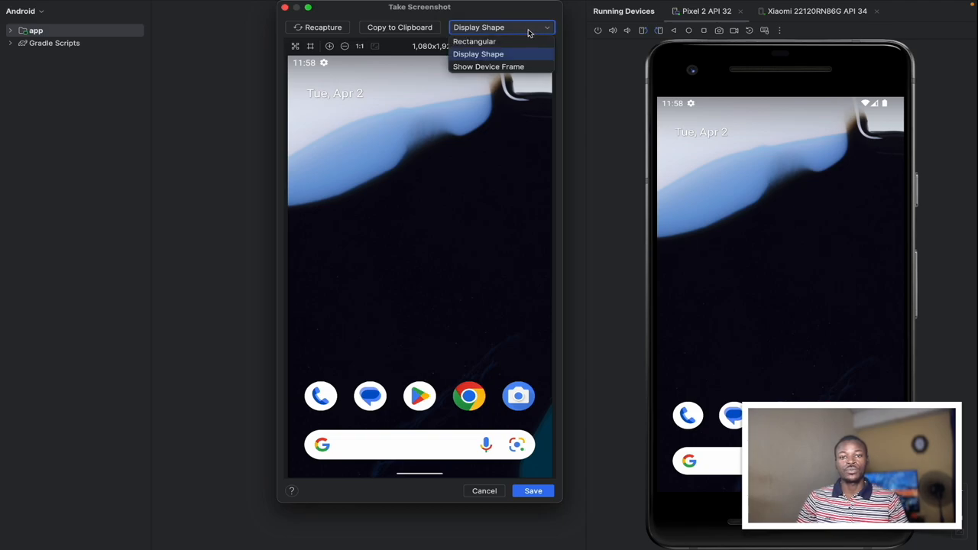
pyautogui.click(473, 41)
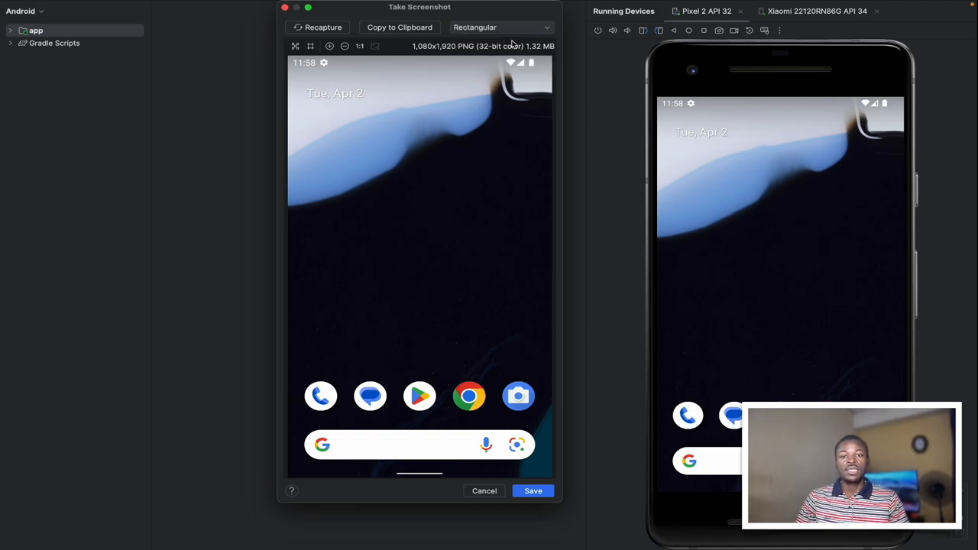
pyautogui.click(501, 27)
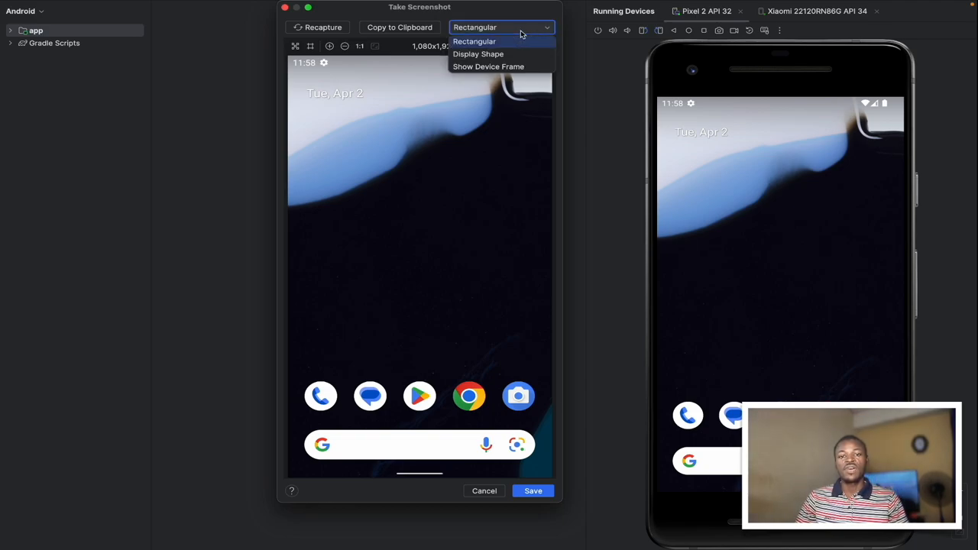
pyautogui.click(488, 66)
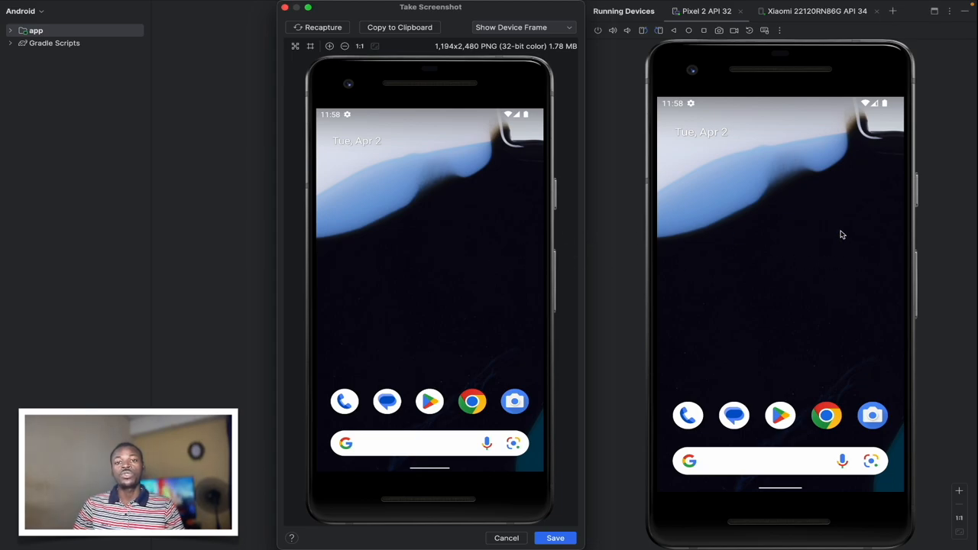
pyautogui.moveTo(708, 287)
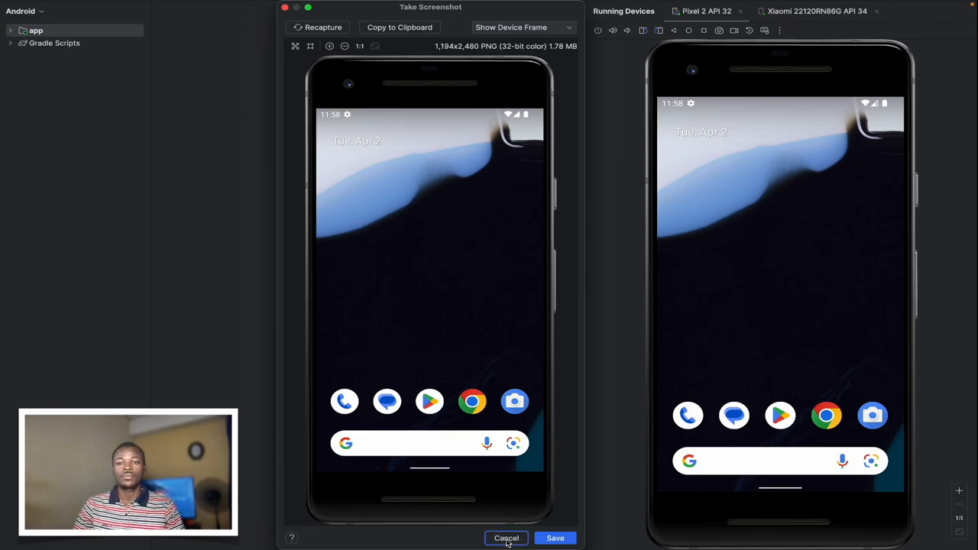
# Discard the emulator shot and screenshot the Xiaomi 22120RN86G API 34 phone instead.
pyautogui.click(506, 538)
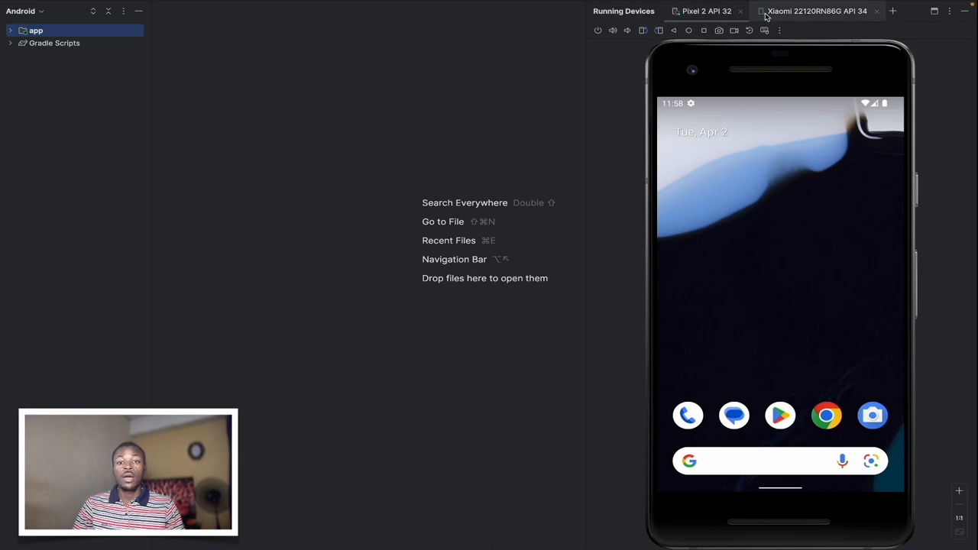
pyautogui.moveTo(817, 11)
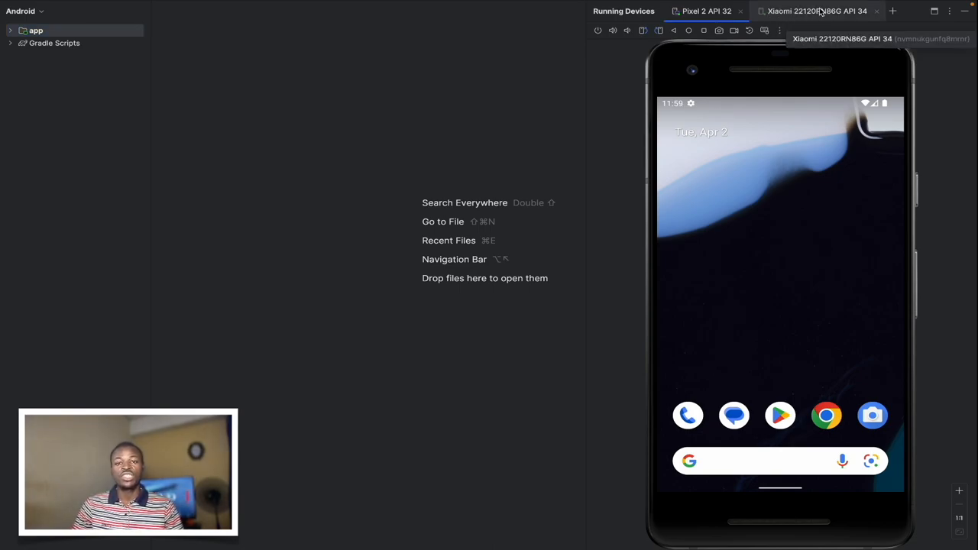
pyautogui.click(814, 10)
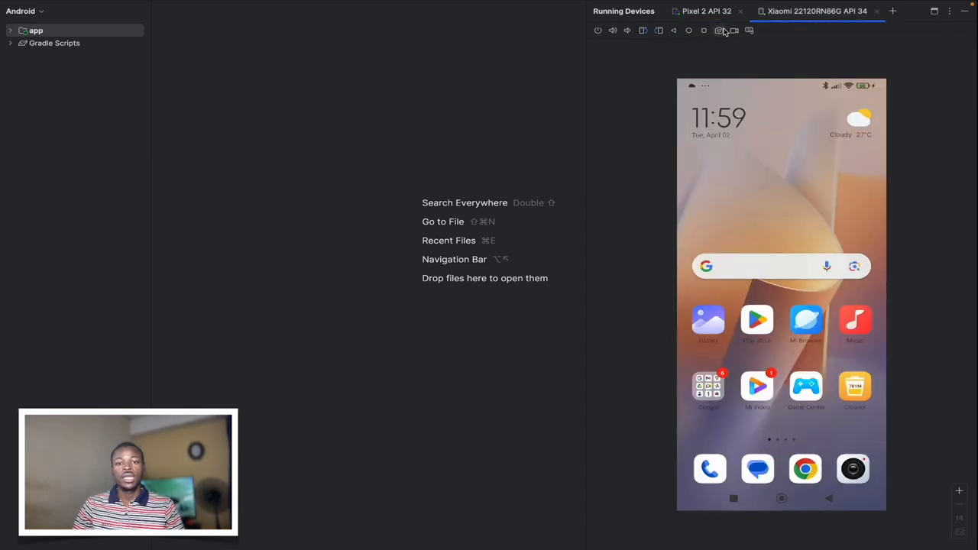
pyautogui.click(718, 30)
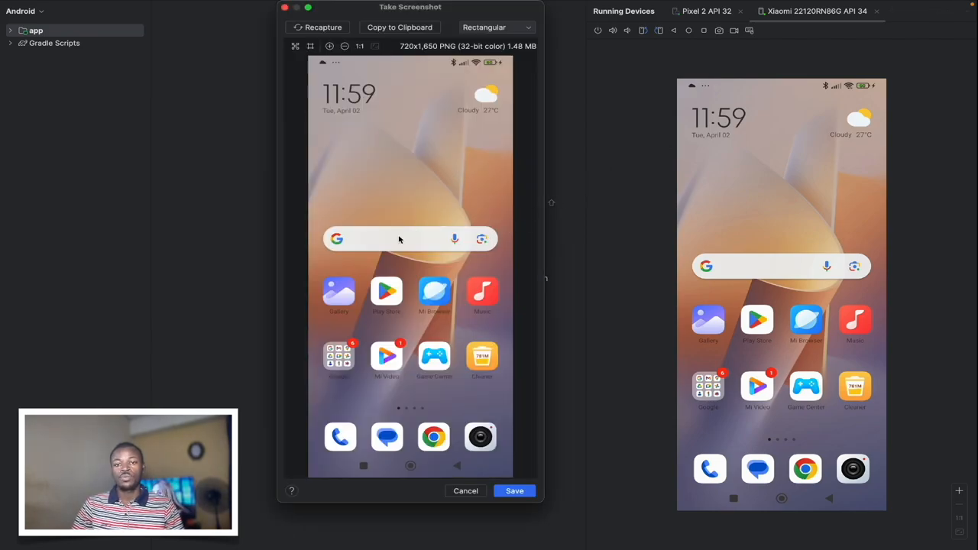
# Wrap the Xiaomi screenshot in the Generic Phone frame.
pyautogui.click(496, 27)
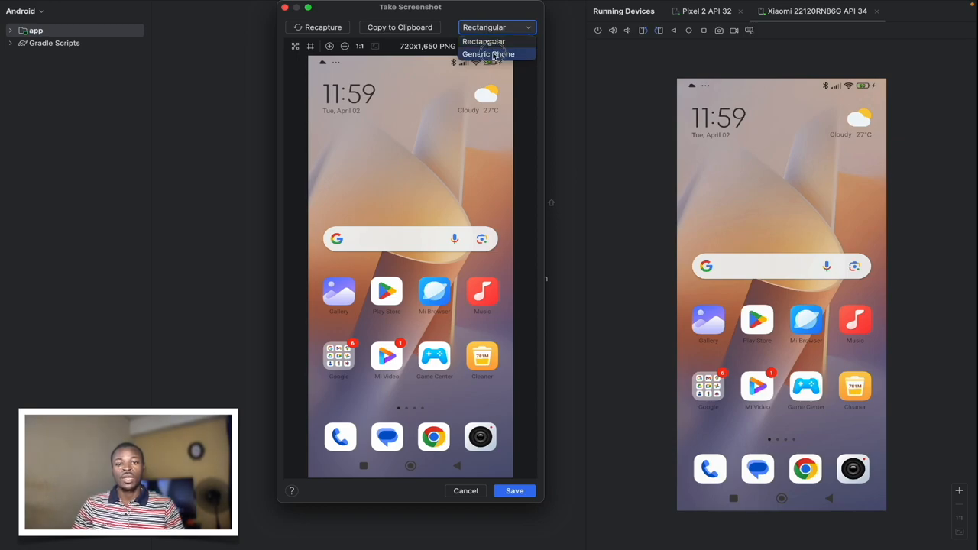
pyautogui.click(488, 53)
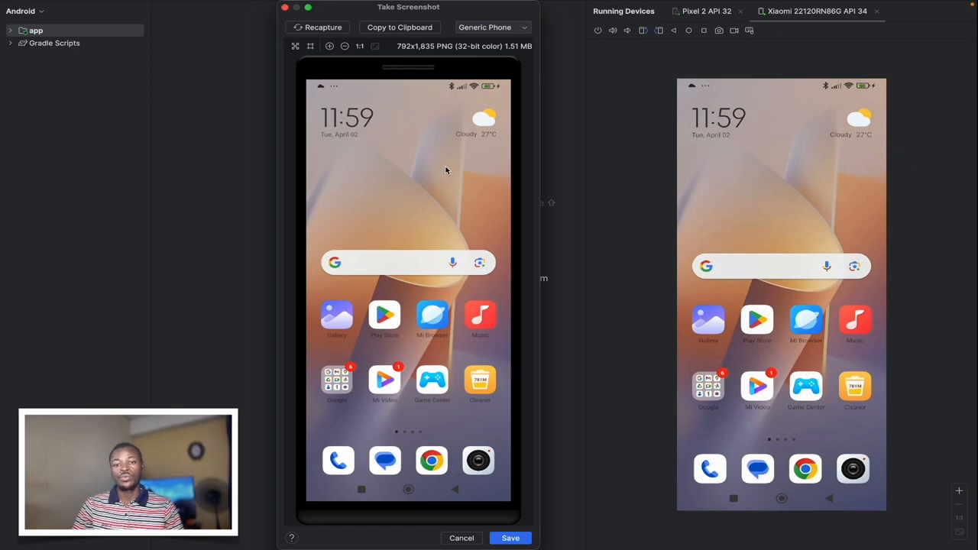
pyautogui.click(462, 538)
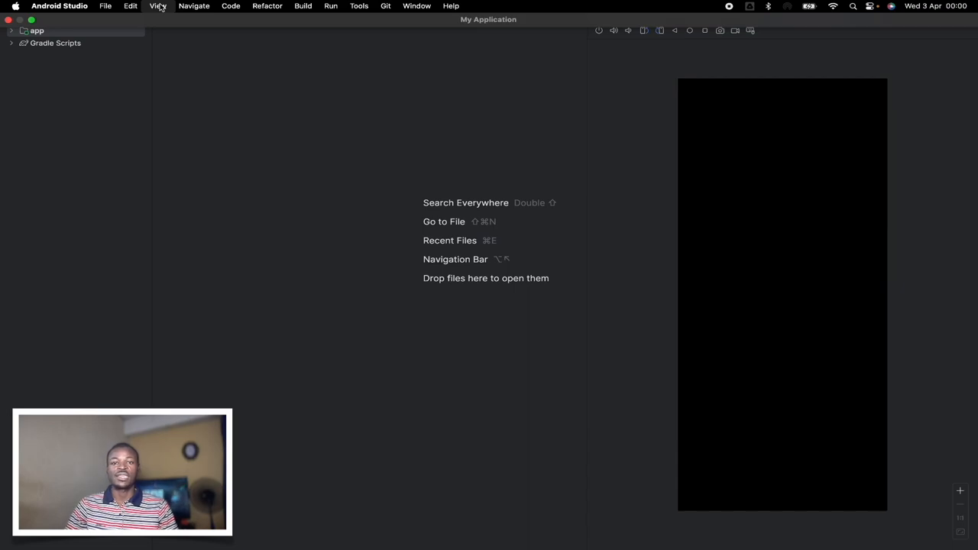
# Open the Logcat tool window for the Pixel 2 API 32 emulator to reach its screen-capture actions.
pyautogui.click(158, 5)
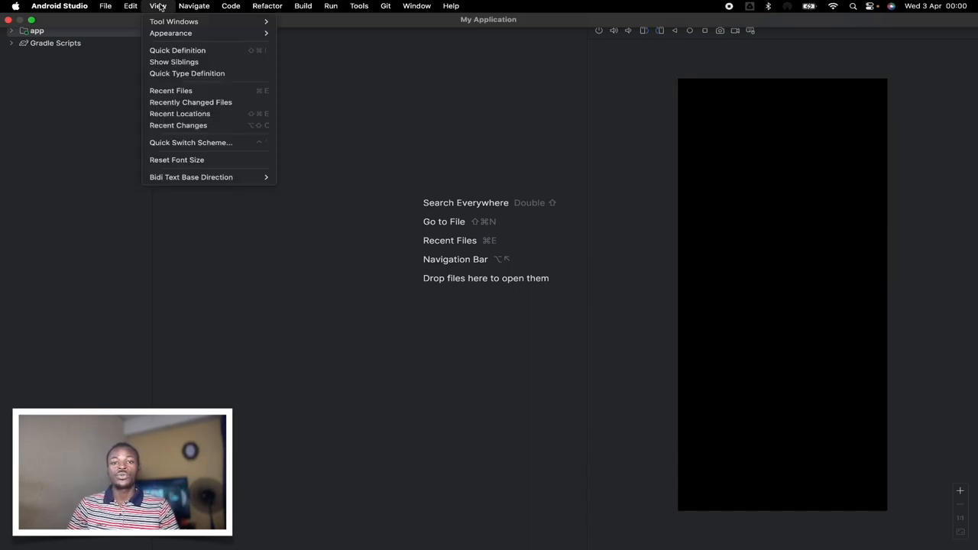
pyautogui.click(170, 33)
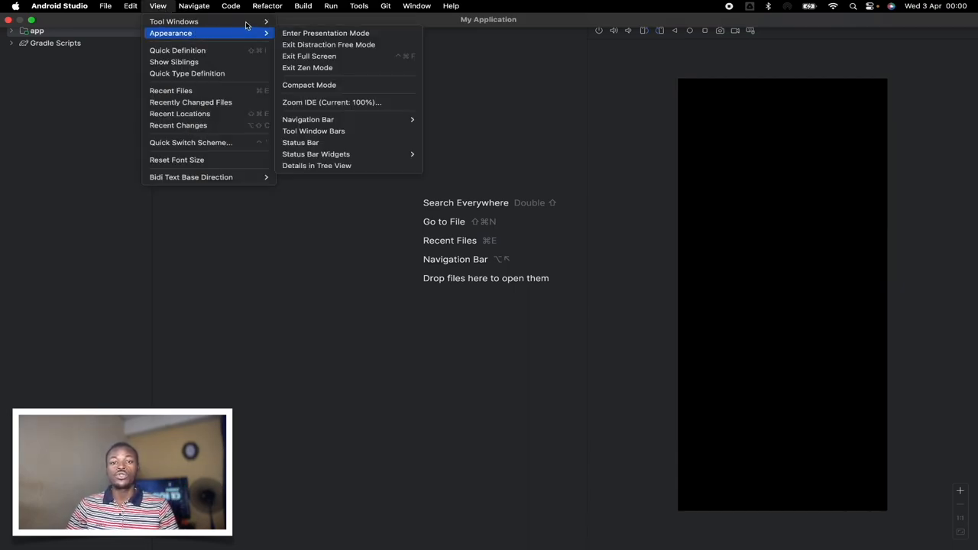
pyautogui.moveTo(173, 20)
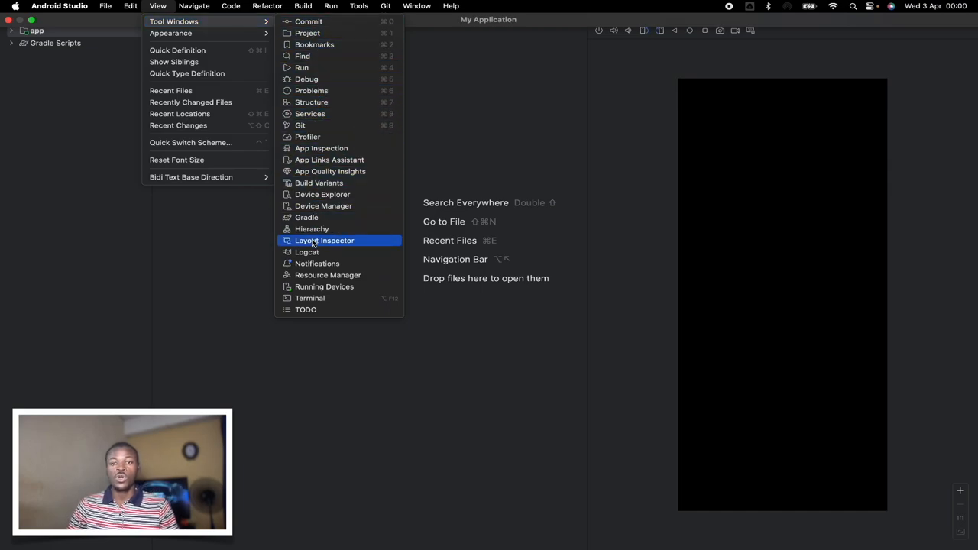
pyautogui.click(306, 252)
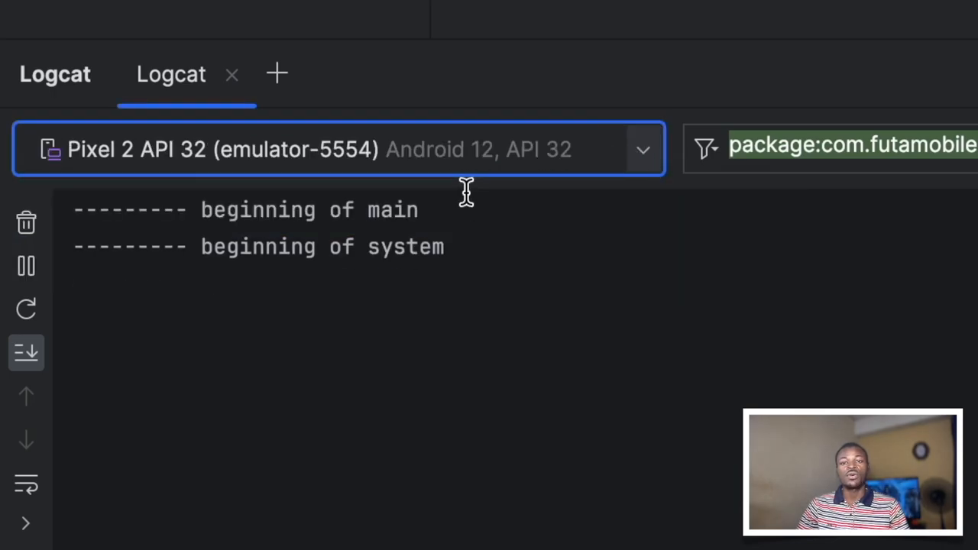
pyautogui.moveTo(25, 309)
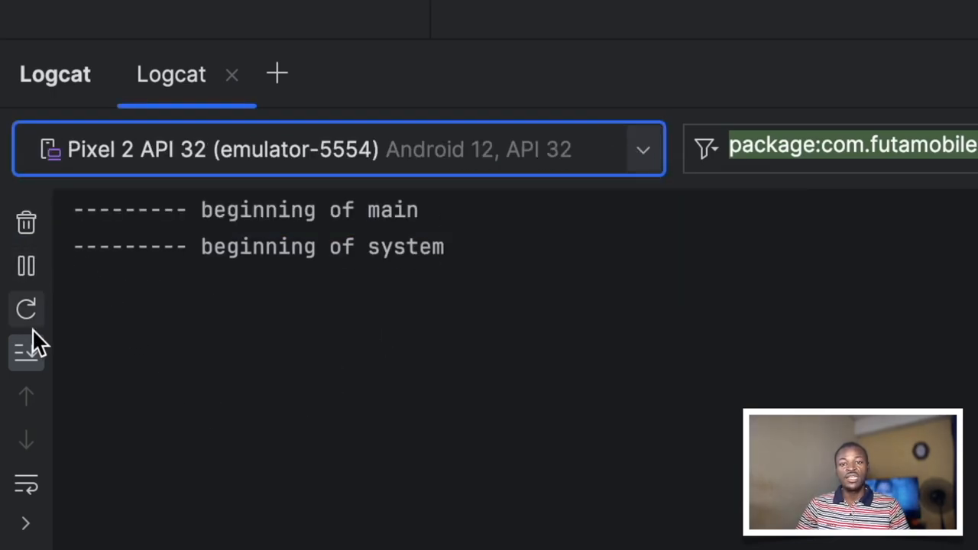
pyautogui.moveTo(26, 520)
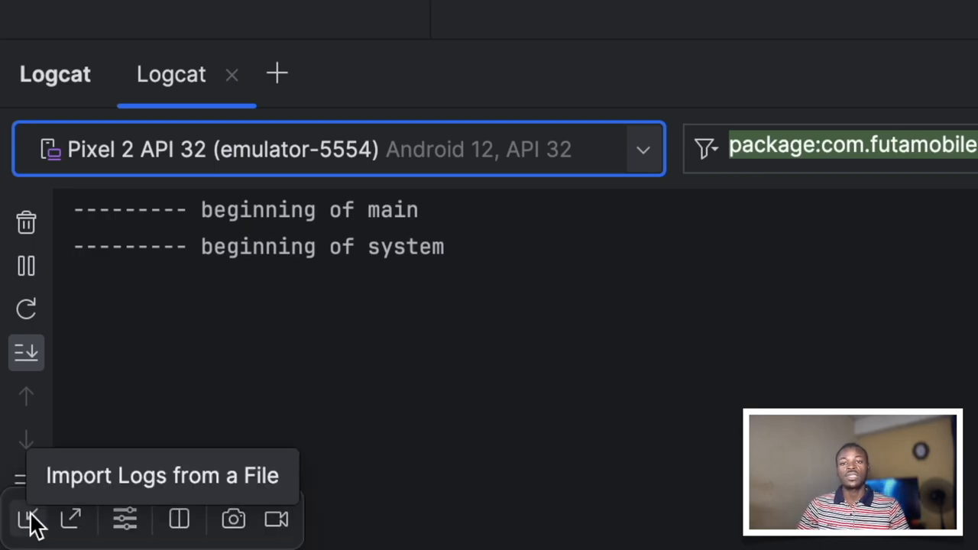
pyautogui.moveTo(233, 519)
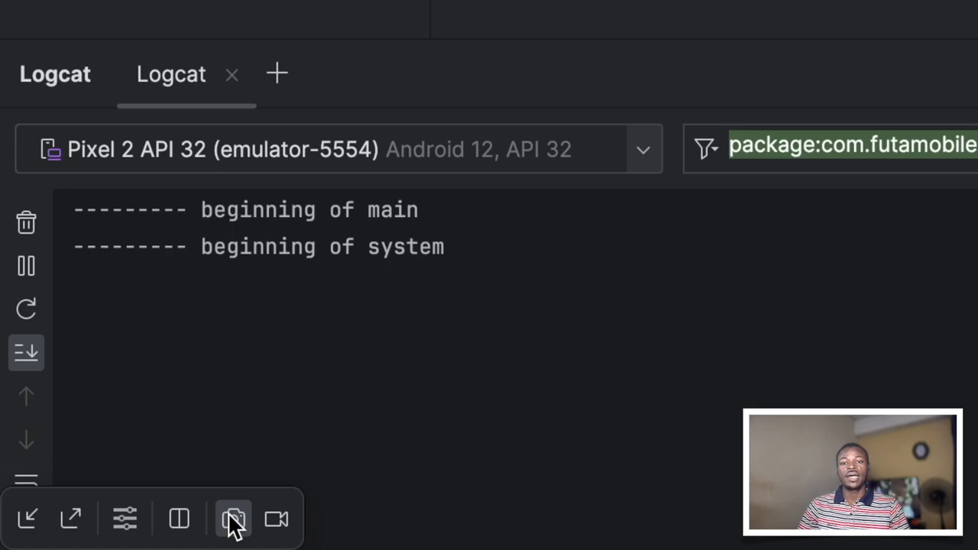
# Screenshot the emulator home screen and frame it as a Pixel 2.
pyautogui.click(234, 519)
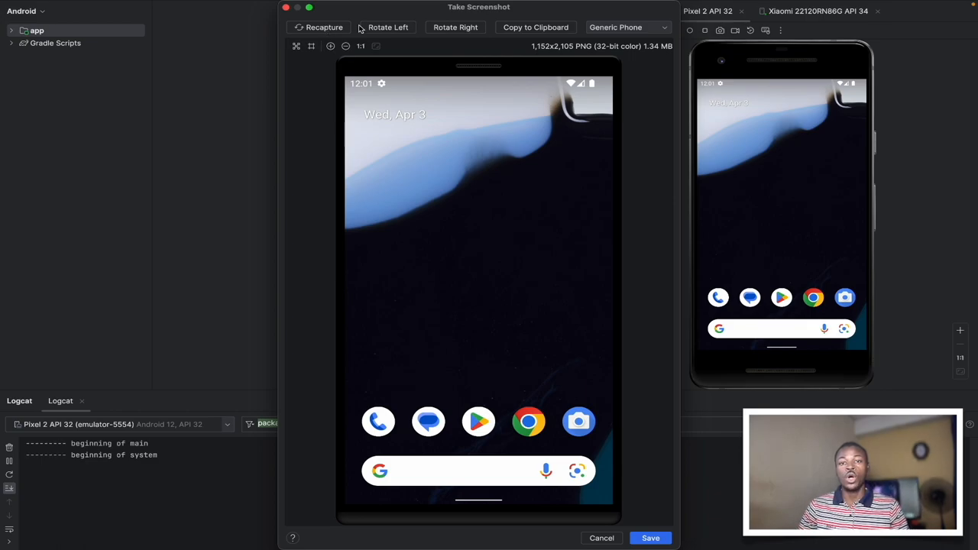
pyautogui.moveTo(393, 29)
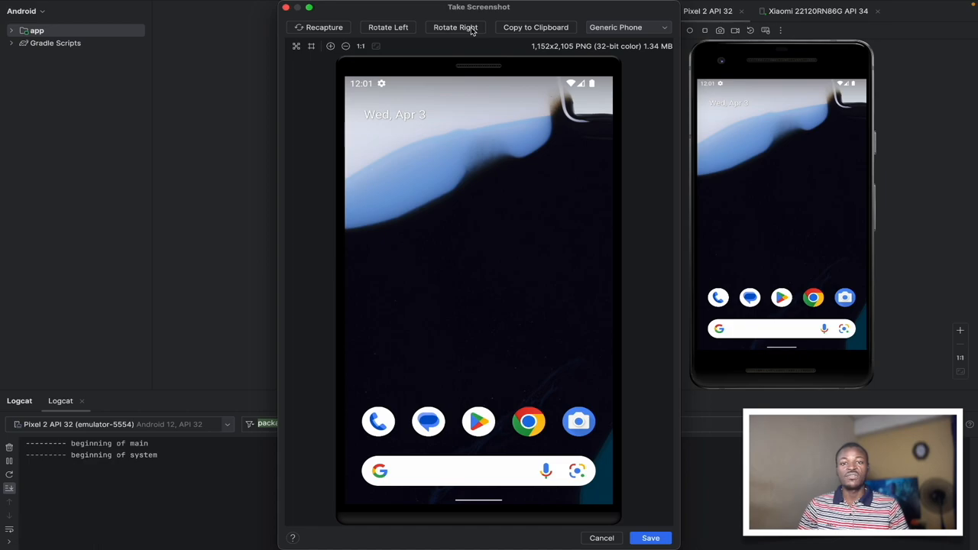
pyautogui.moveTo(619, 27)
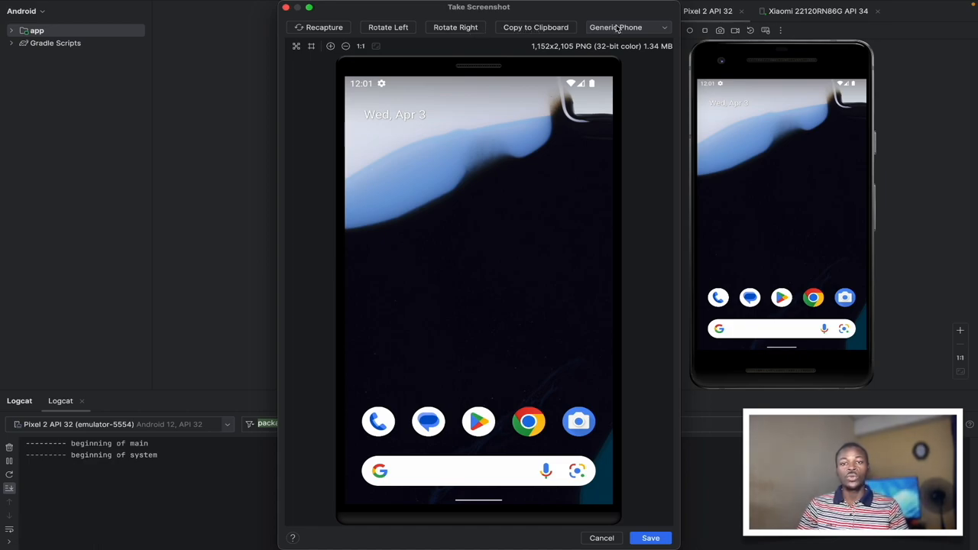
pyautogui.click(626, 27)
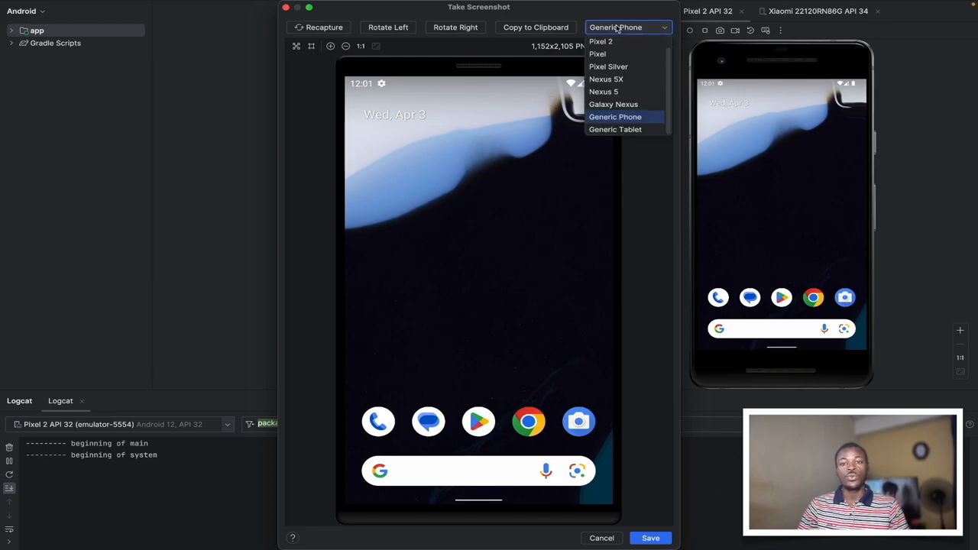
pyautogui.moveTo(601, 41)
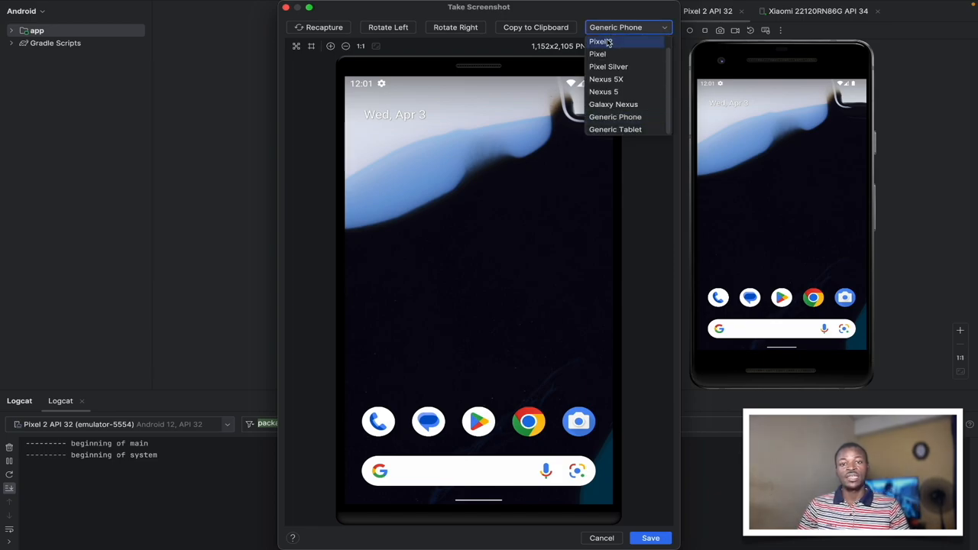
pyautogui.click(598, 54)
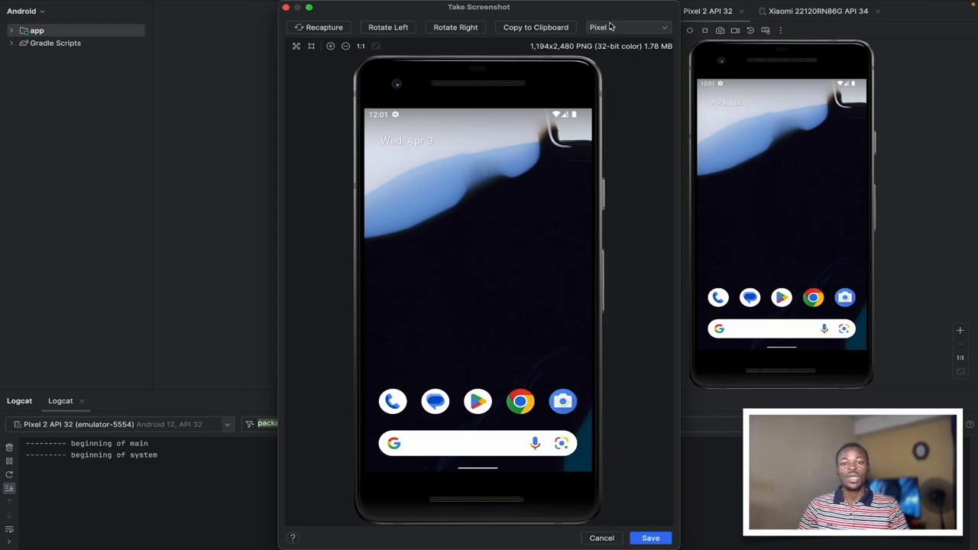
# Cycle the frame through Pixel, Nexus 5X and Galaxy Nexus, then back to Generic Phone.
pyautogui.click(627, 27)
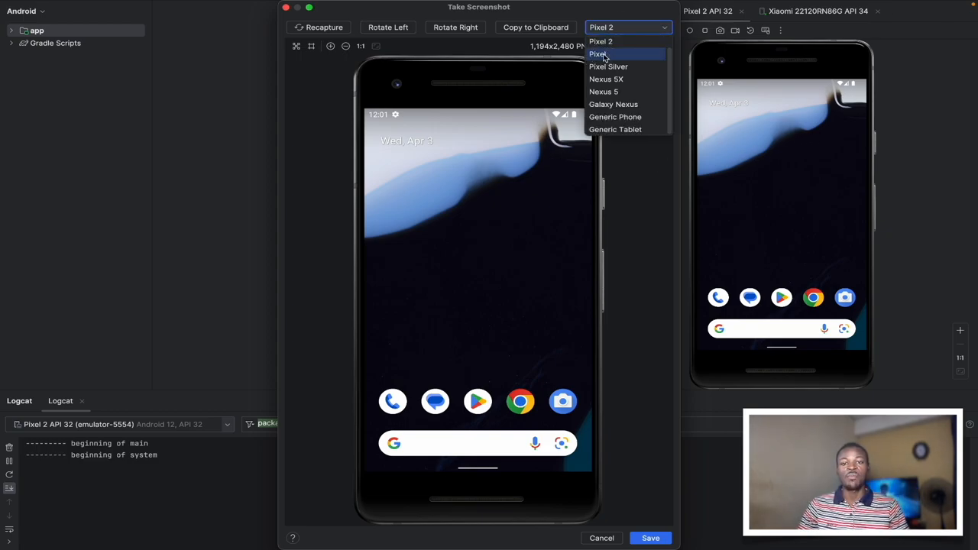
pyautogui.click(597, 53)
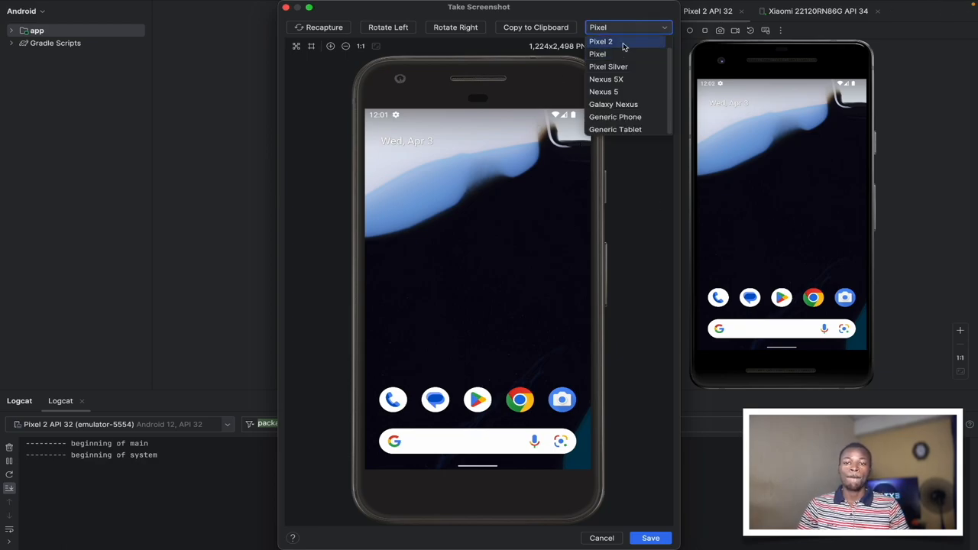
pyautogui.click(606, 79)
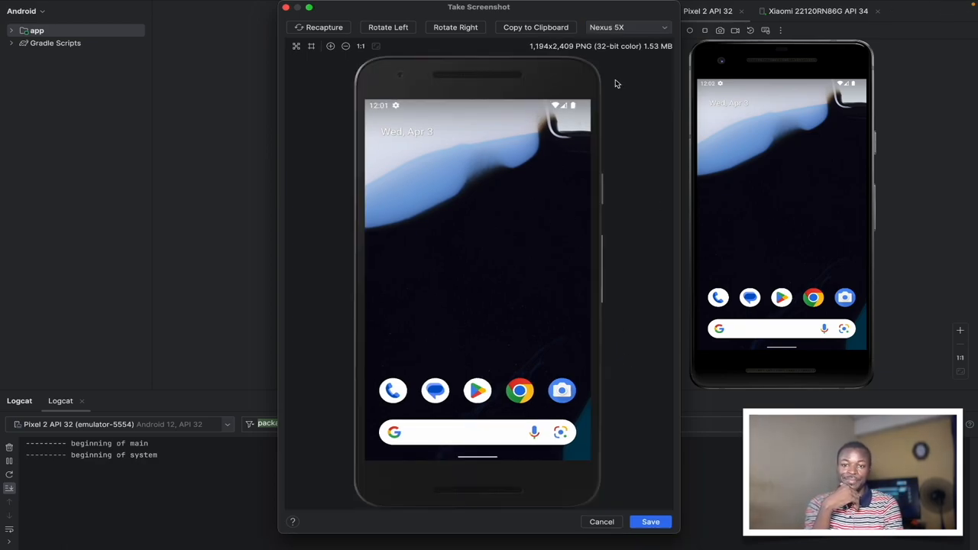
pyautogui.click(627, 27)
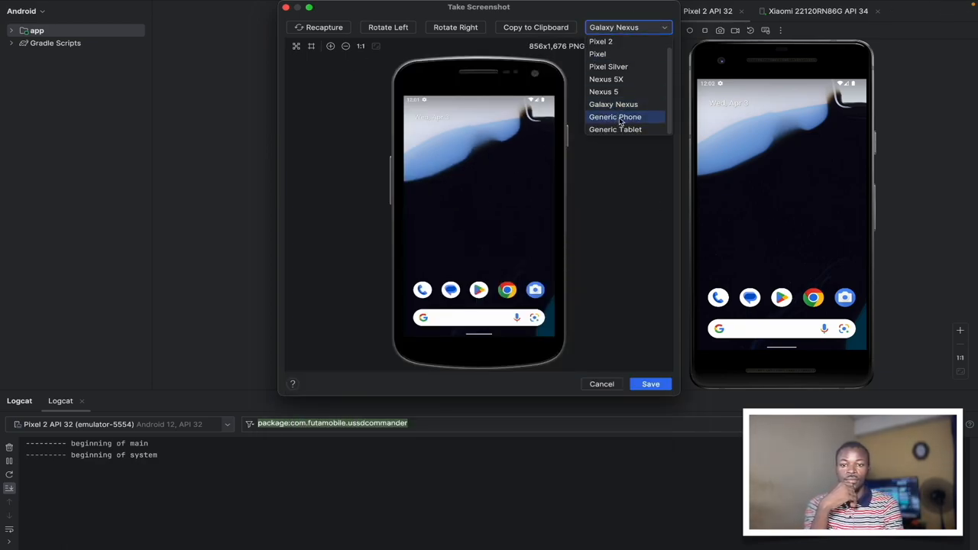
pyautogui.click(616, 130)
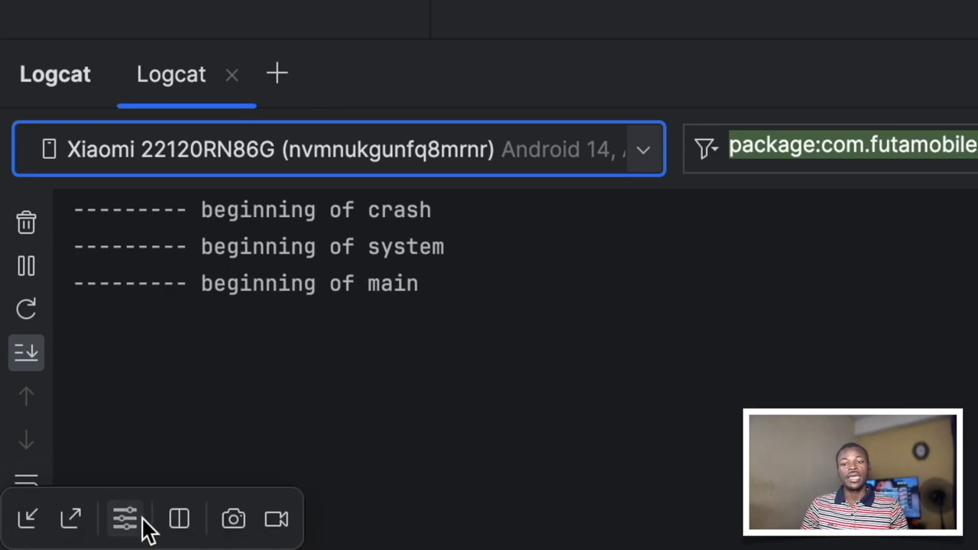
pyautogui.moveTo(233, 519)
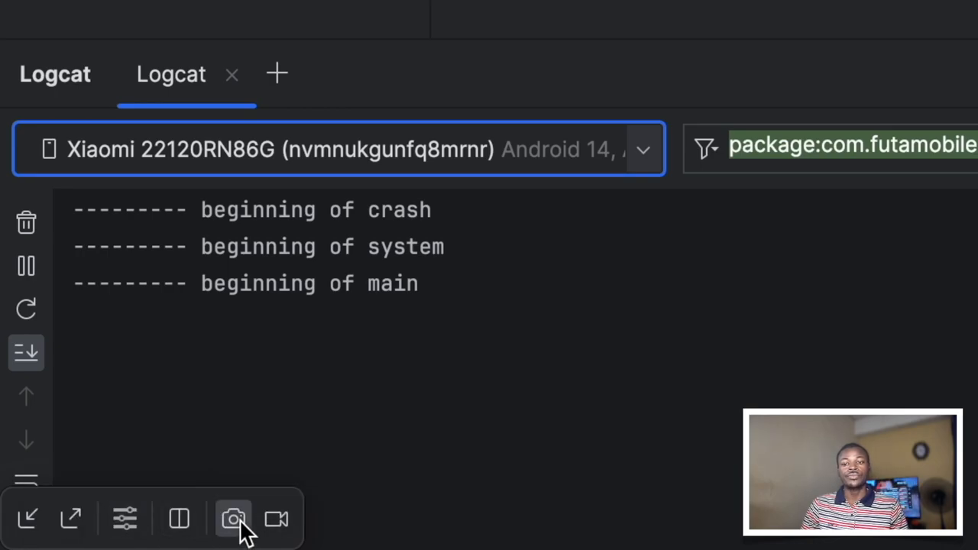
# Screenshot the Xiaomi home screen, recapture the black shot, and frame it as Generic Tablet.
pyautogui.click(234, 519)
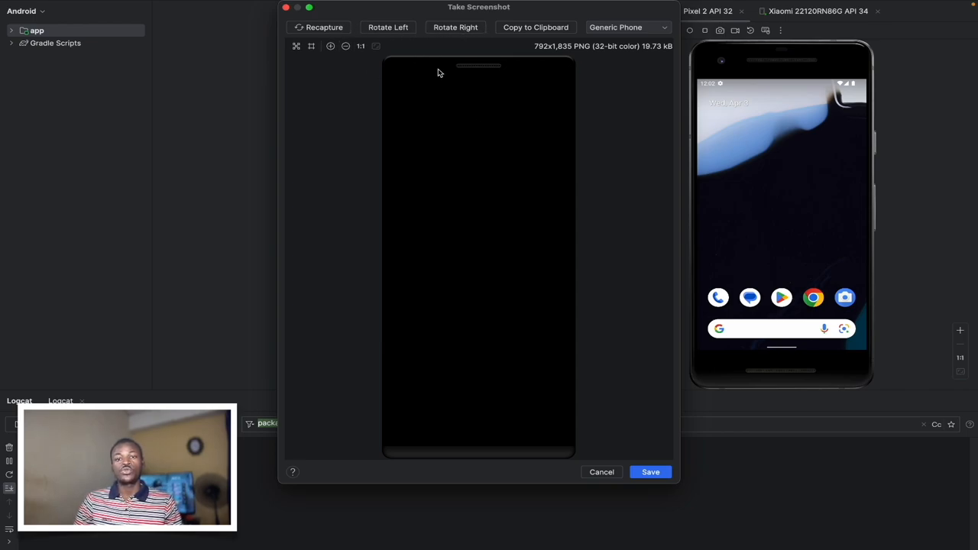
pyautogui.moveTo(505, 118)
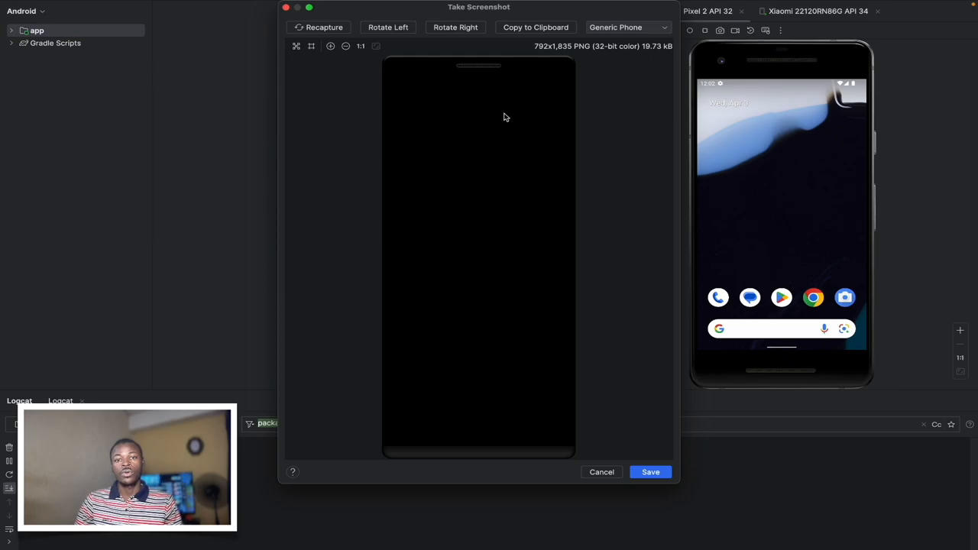
pyautogui.click(319, 27)
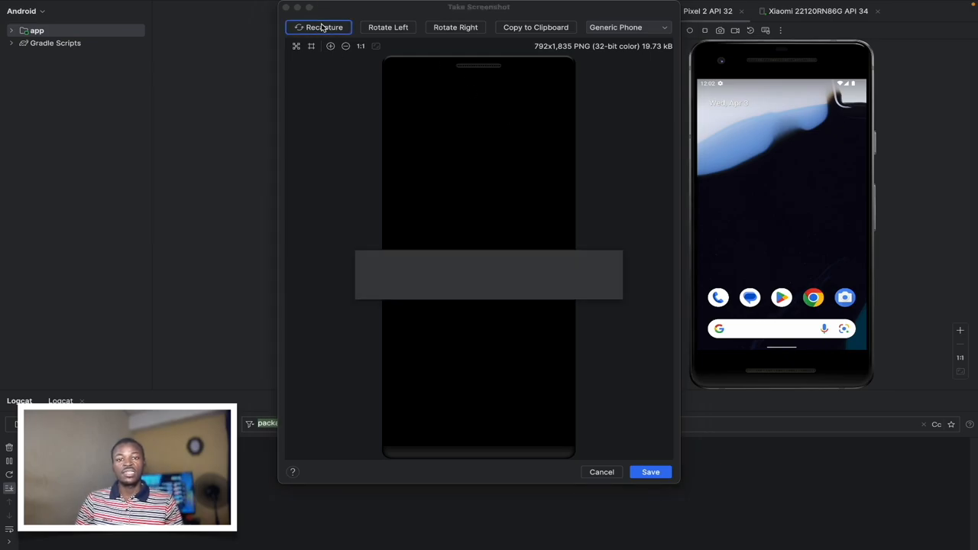
pyautogui.click(324, 27)
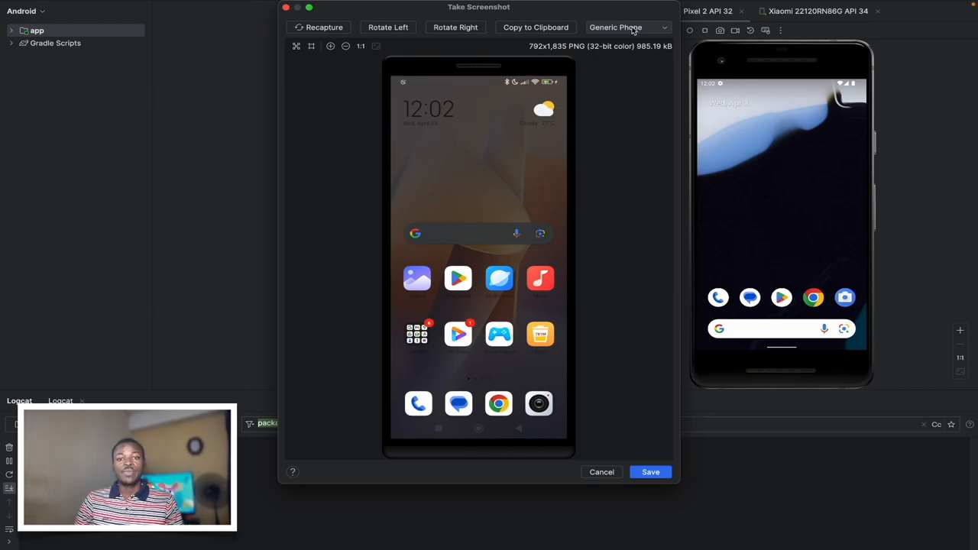
pyautogui.click(625, 27)
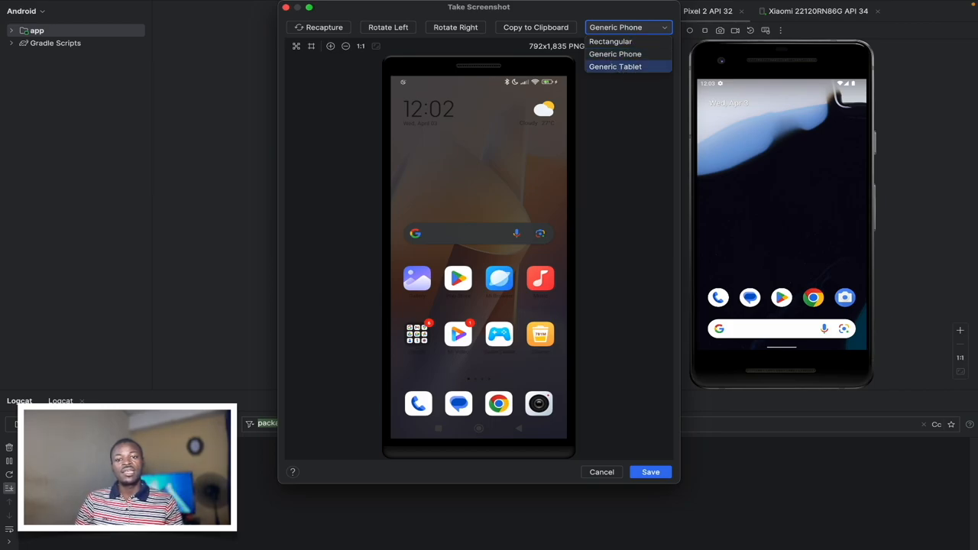
pyautogui.click(615, 66)
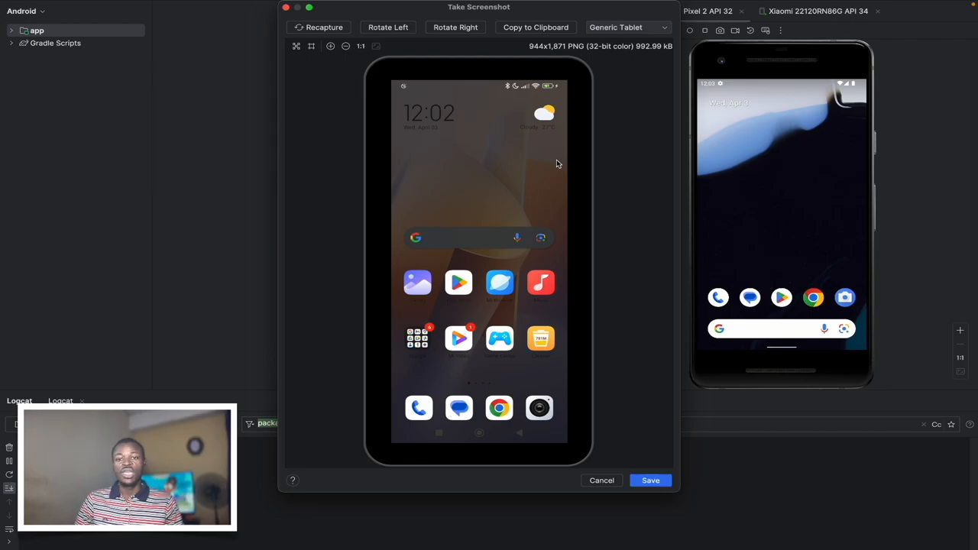
pyautogui.moveTo(592, 213)
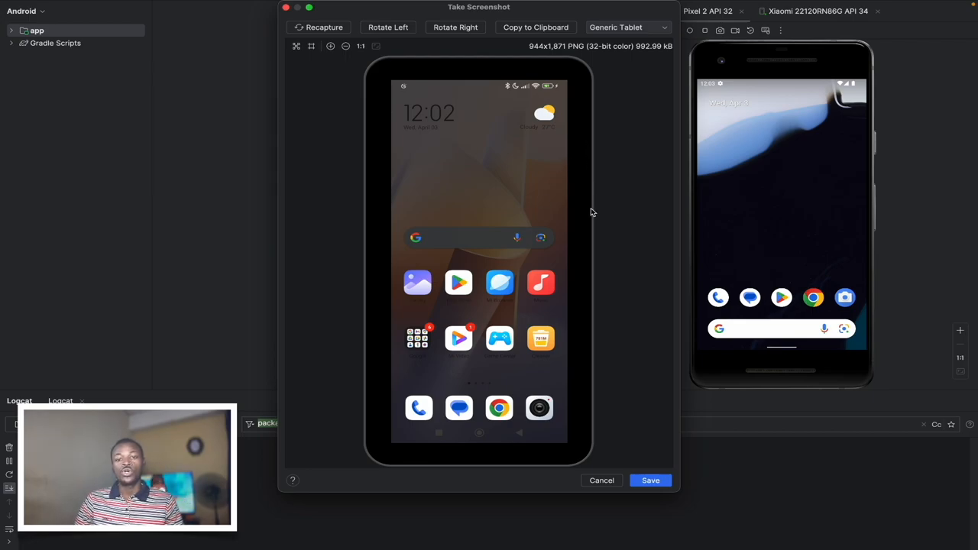